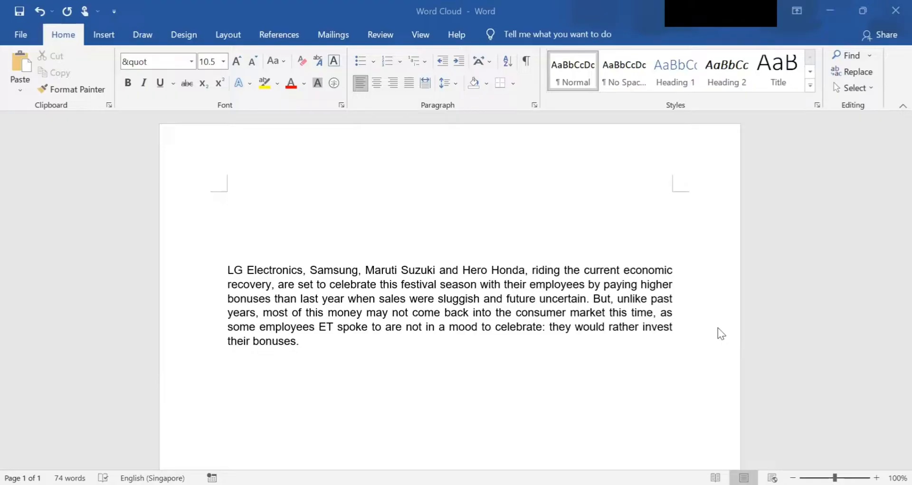
pyautogui.moveTo(742, 192)
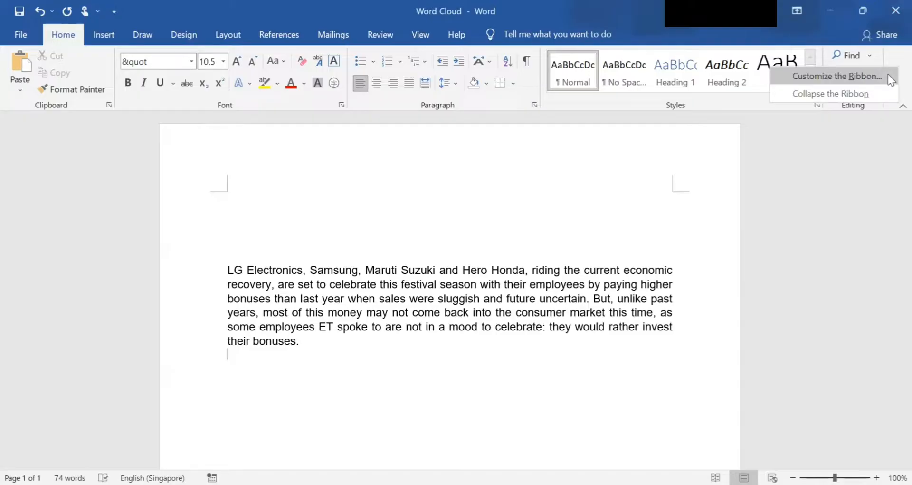
pyautogui.moveTo(887, 83)
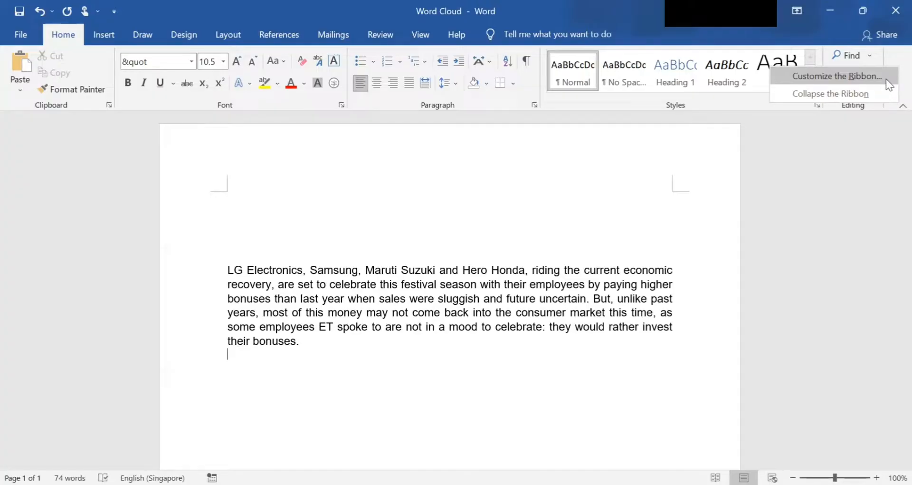
# Step: Tick Developer under Main Tabs in Customize the Ribbon and confirm with OK
pyautogui.click(837, 76)
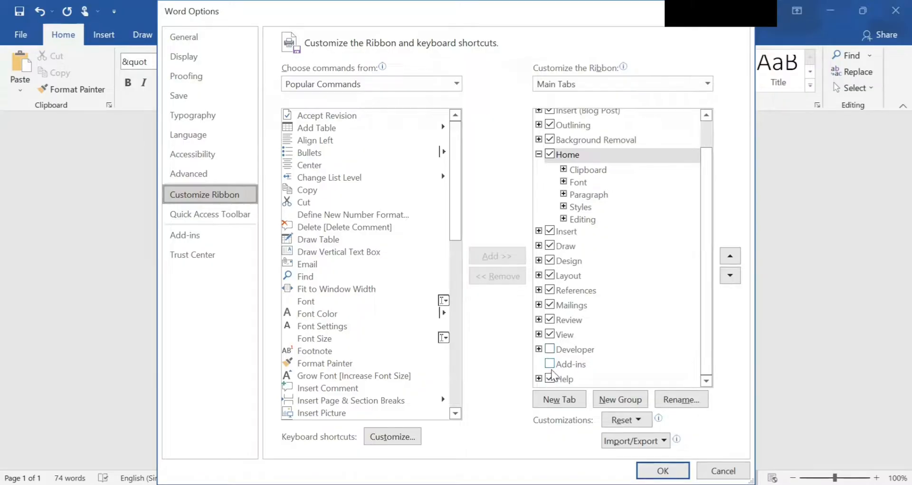
pyautogui.click(549, 350)
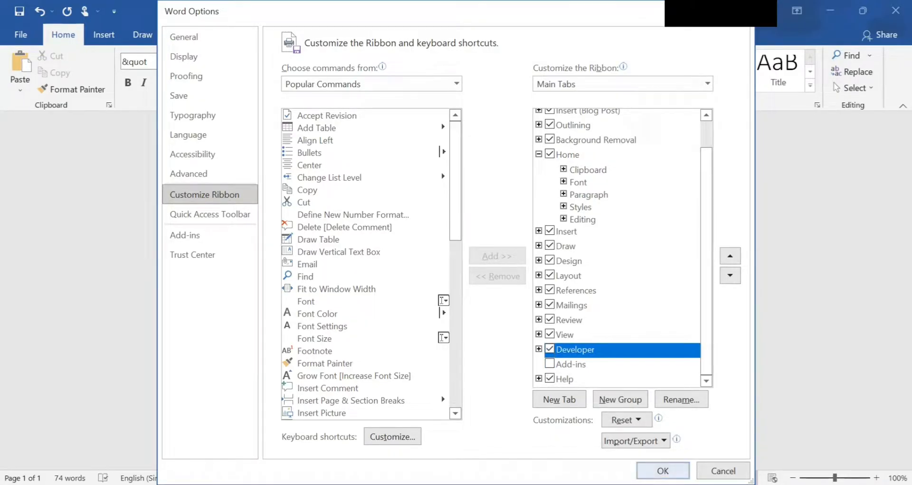
pyautogui.click(662, 470)
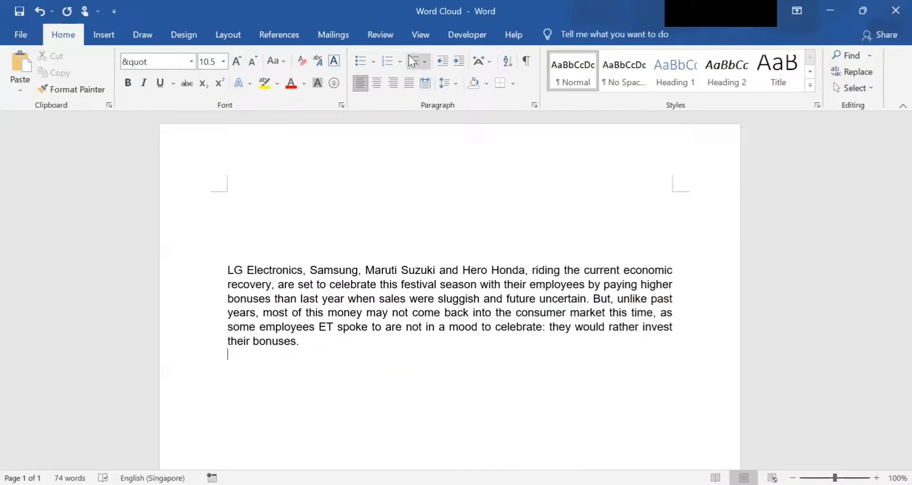
pyautogui.moveTo(467, 34)
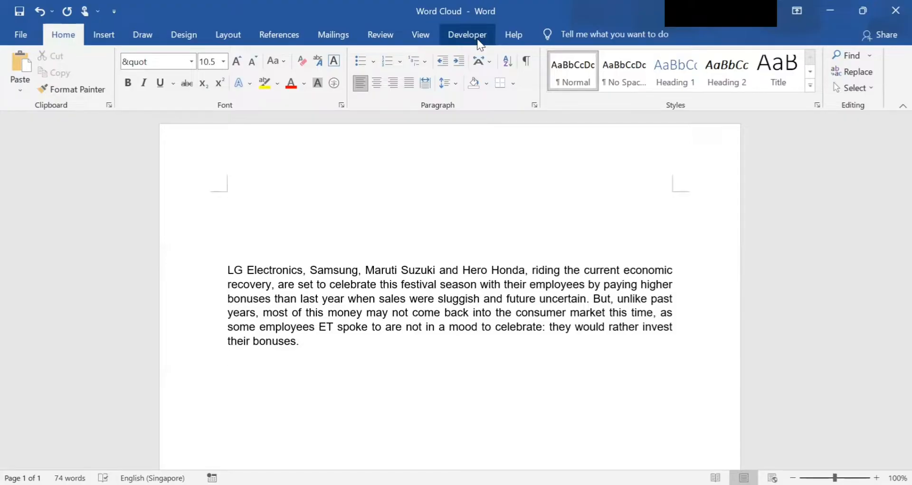
# Step: Switch to the Developer tab to show its macro, add-in and control tools
pyautogui.click(467, 35)
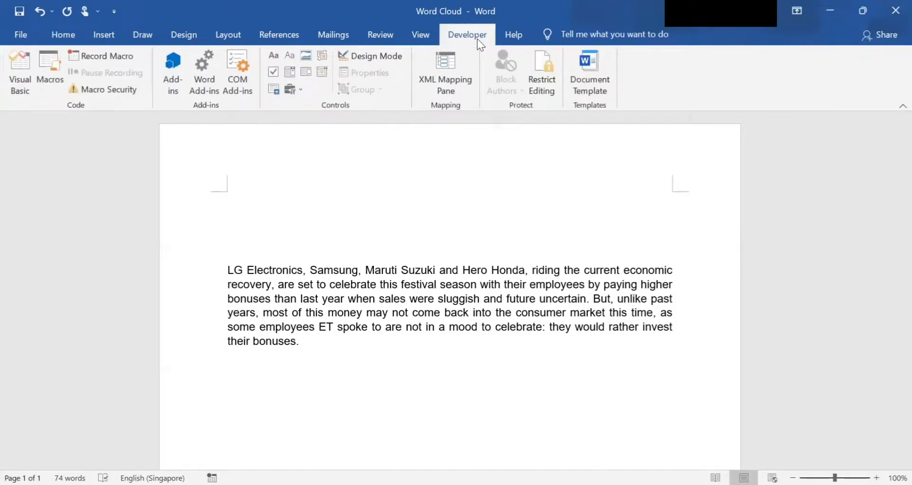
pyautogui.moveTo(421, 34)
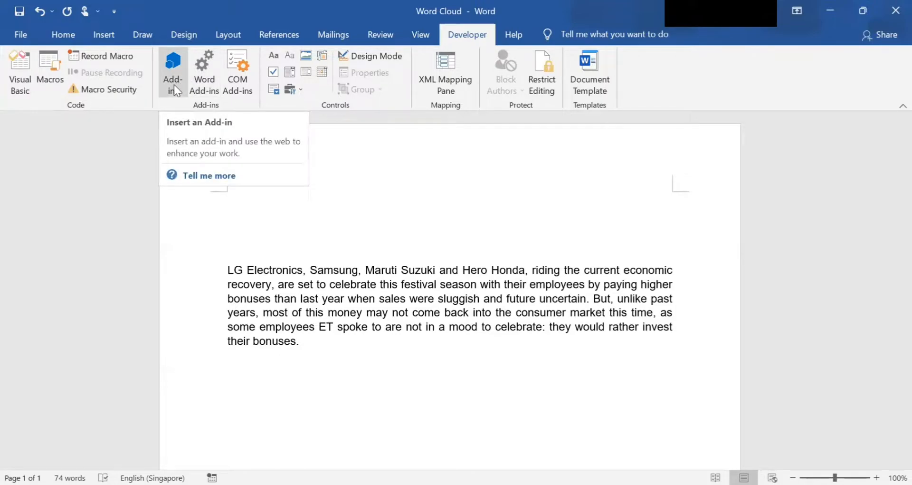
# Step: Open Add-ins, go to the STORE, and enter 'word cloud' in the search box
pyautogui.click(172, 70)
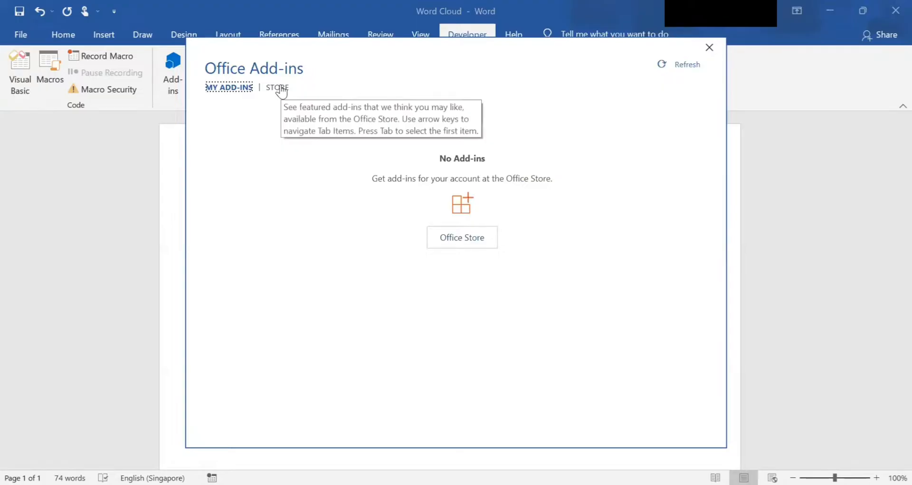
pyautogui.click(276, 87)
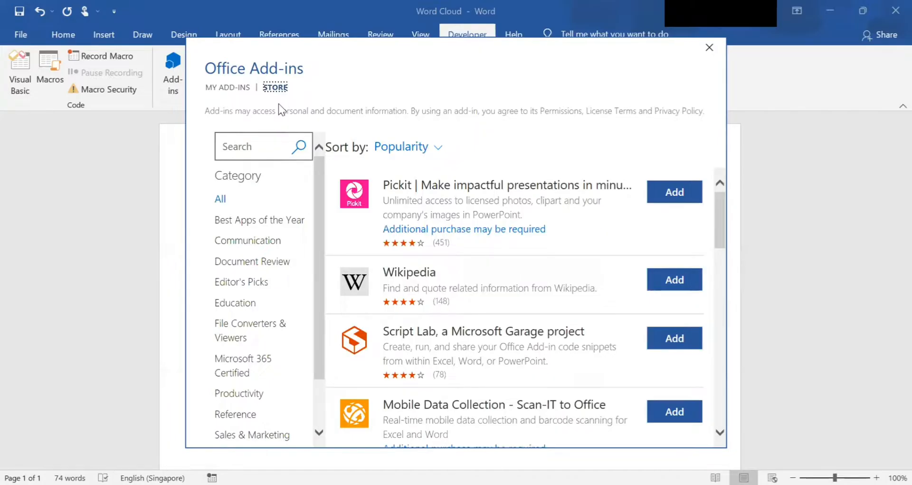
pyautogui.click(249, 145)
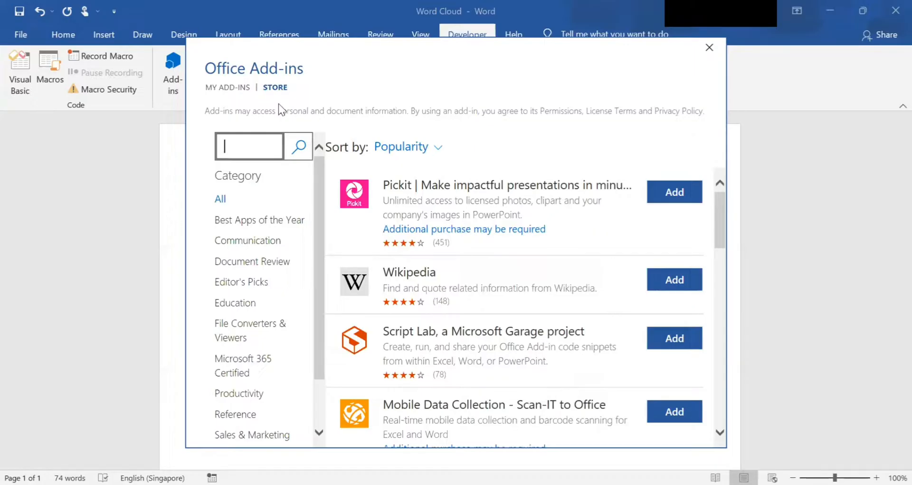
pyautogui.write('pr')
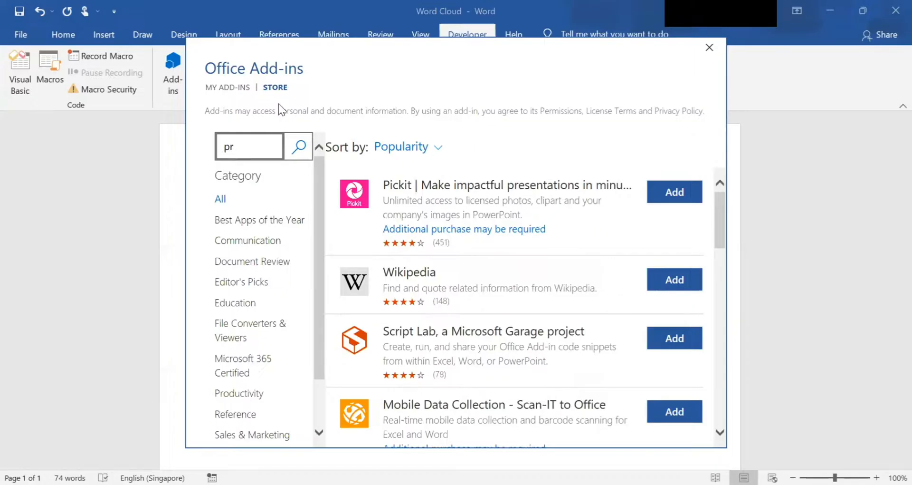
pyautogui.write('o word')
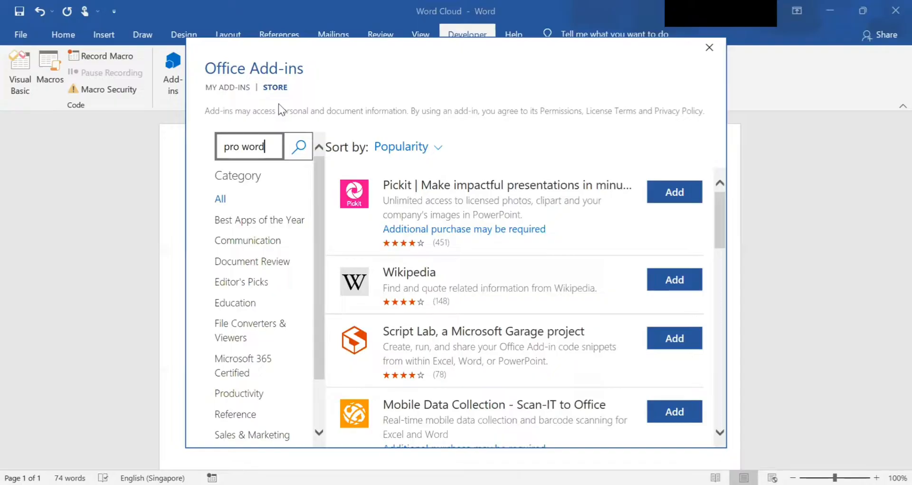
pyautogui.write('cloud')
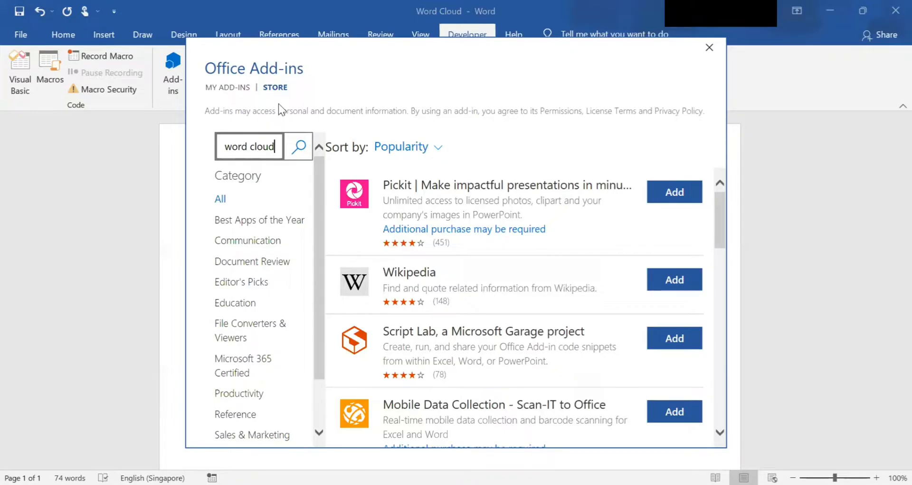
# Step: Search the store, add Pro Word Cloud, and accept its license terms
pyautogui.click(298, 146)
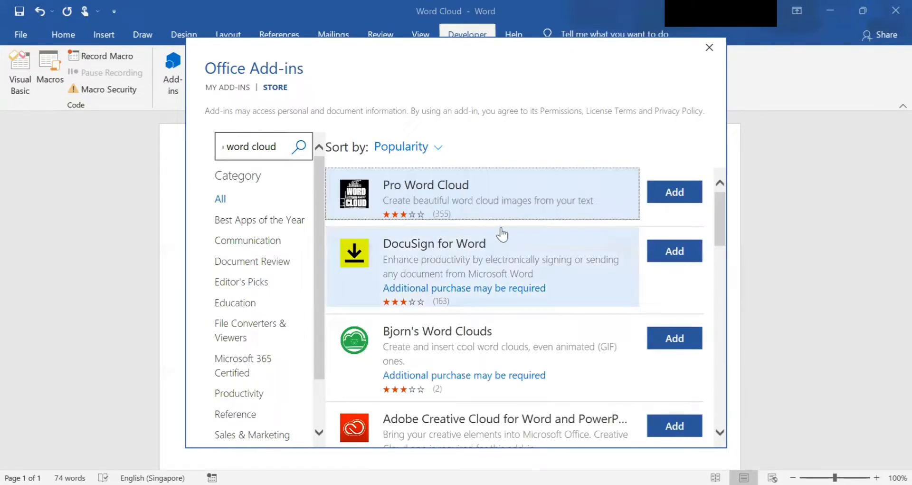
pyautogui.moveTo(402, 205)
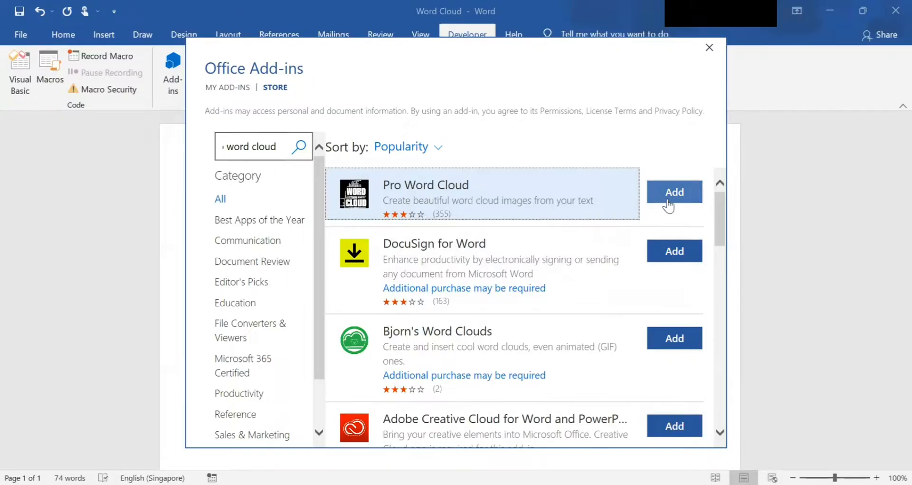
pyautogui.click(673, 191)
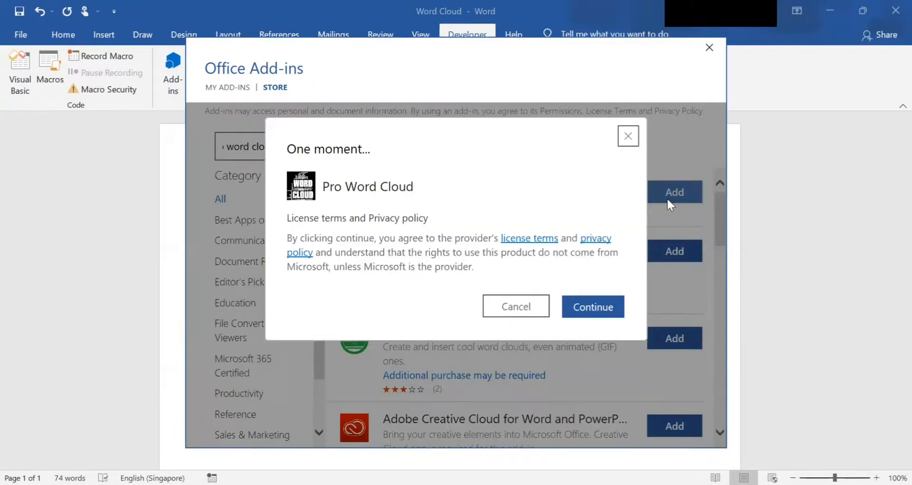
pyautogui.click(592, 306)
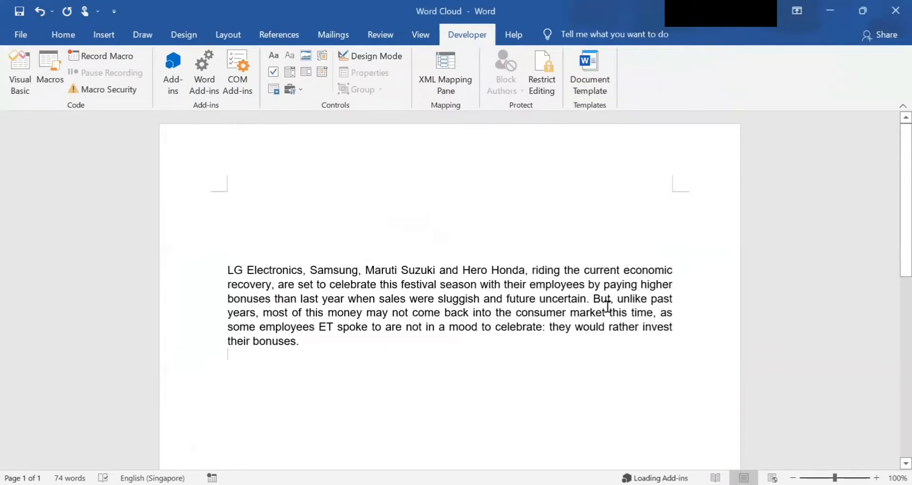
# Step: Let Pro Word Cloud finish loading so its settings pane opens beside the paragraph
pyautogui.click(204, 73)
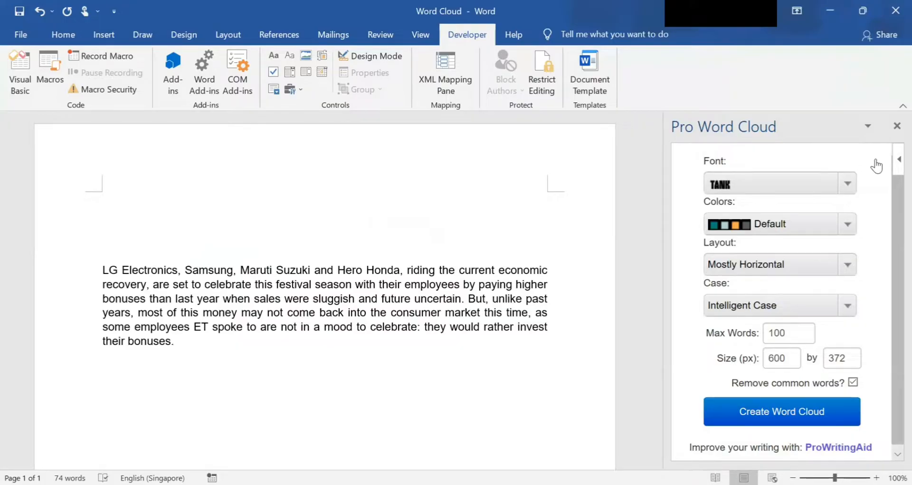
pyautogui.moveTo(881, 168)
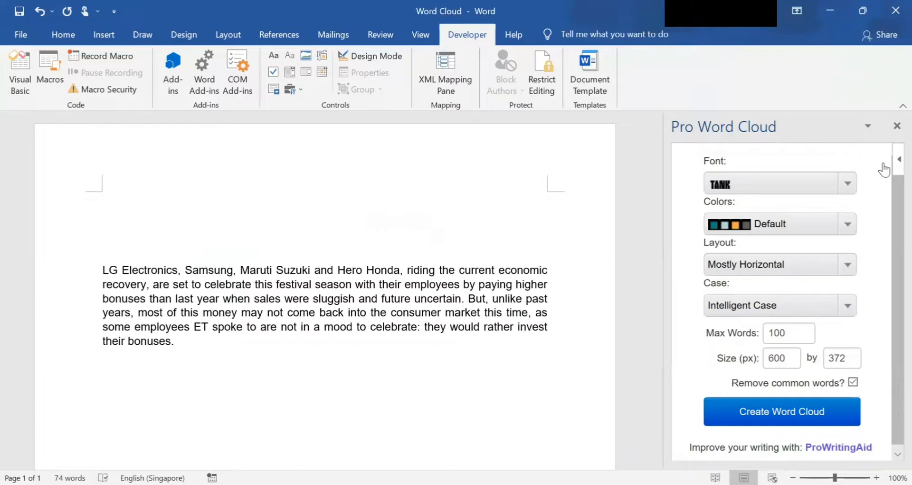
pyautogui.moveTo(684, 217)
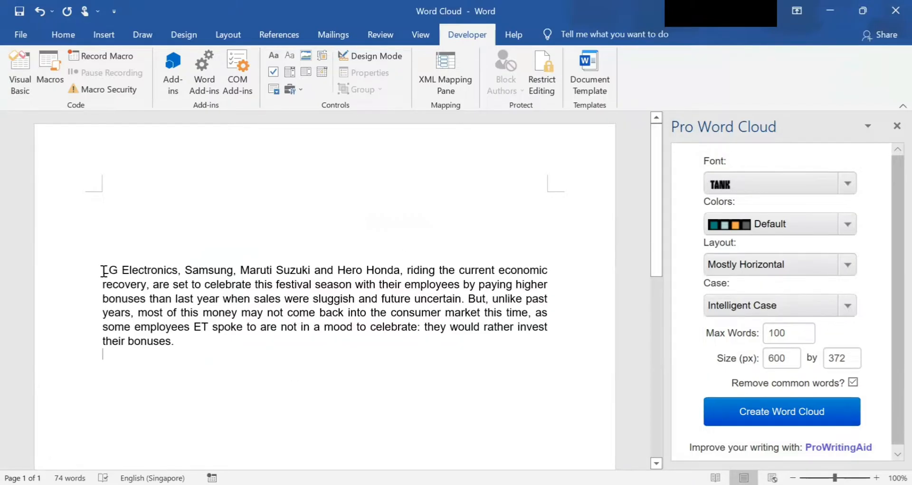
# Step: Select the festival-bonus paragraph and create a word cloud from it in Pro Word Cloud
pyautogui.moveTo(103, 269); pyautogui.dragTo(148, 285)
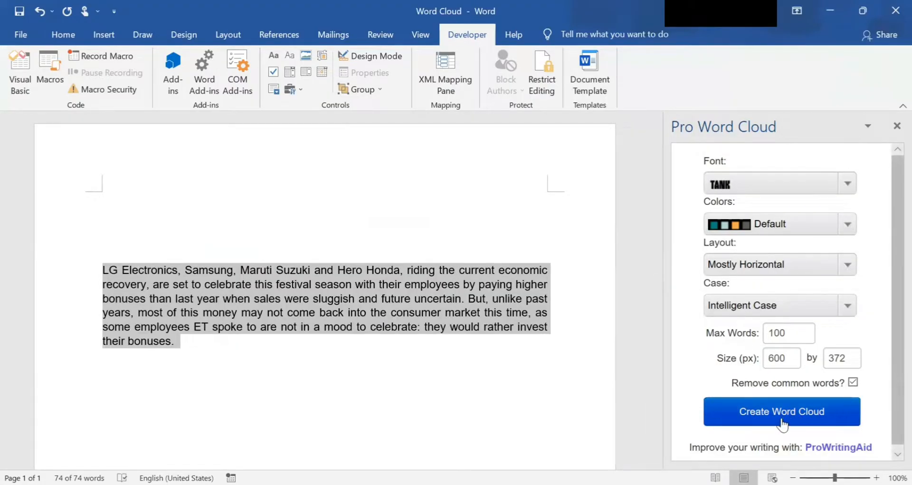
pyautogui.click(782, 410)
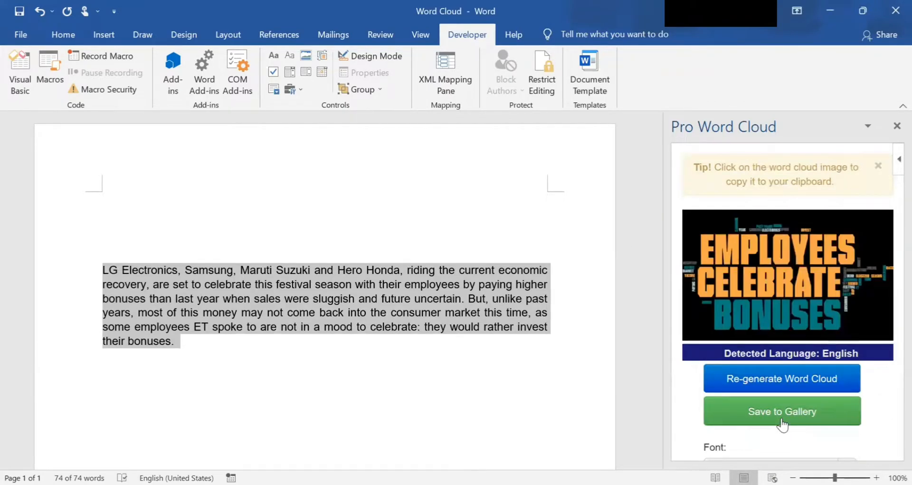
pyautogui.moveTo(748, 280)
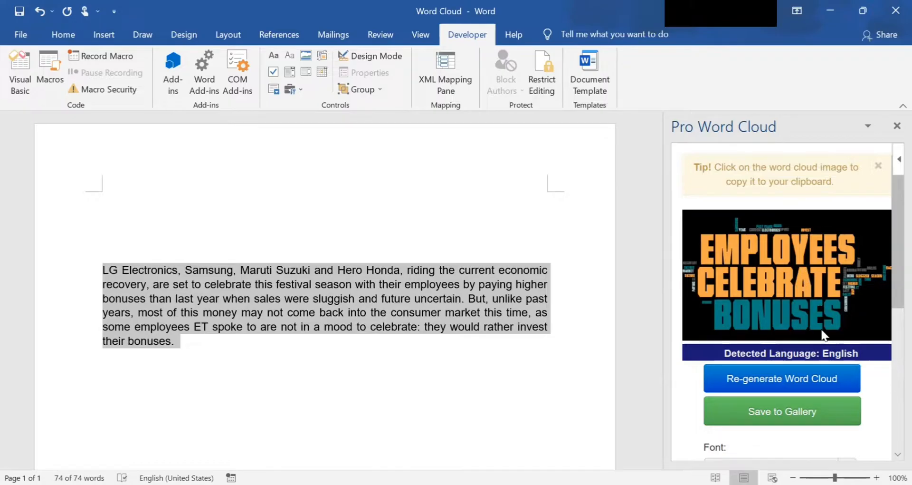
pyautogui.moveTo(873, 329)
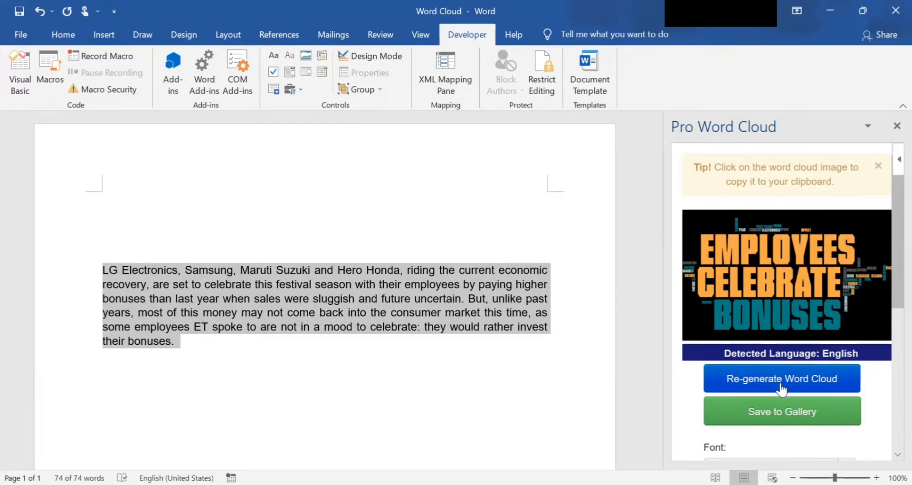
# Step: Copy the word cloud image to the clipboard and re-generate a new layout
pyautogui.scroll(-3)
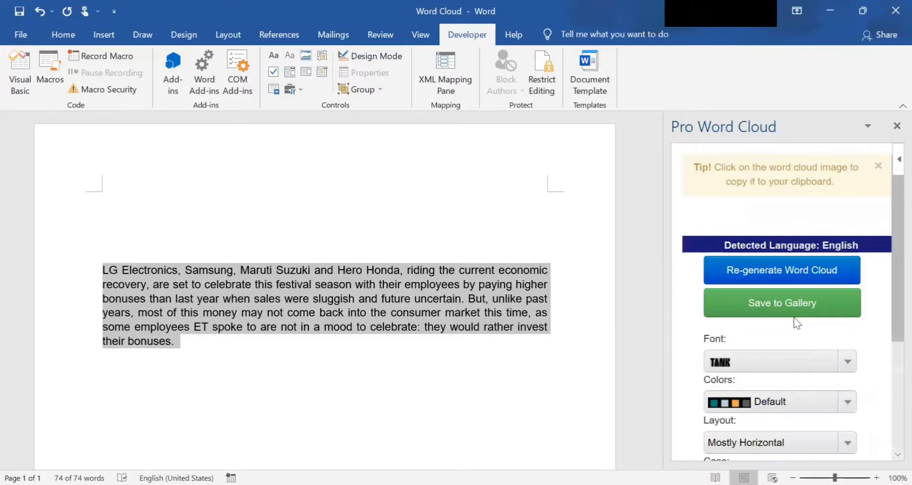
pyautogui.click(781, 270)
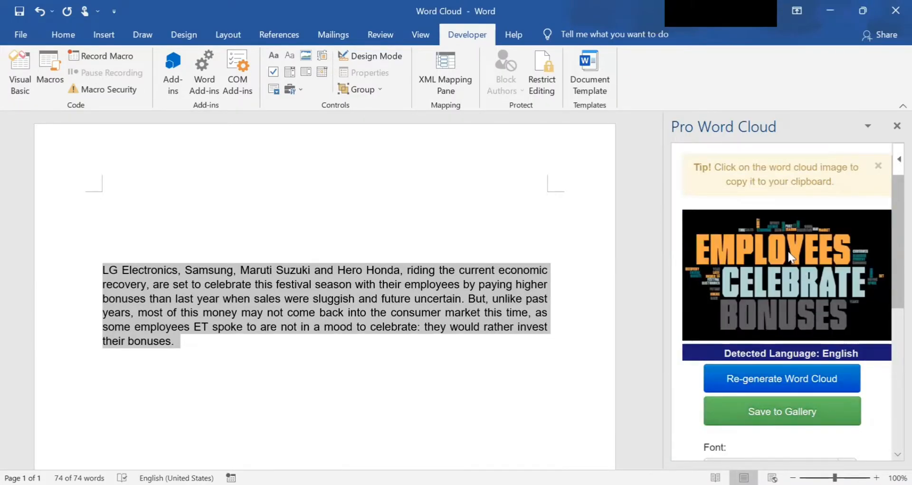
pyautogui.moveTo(744, 256)
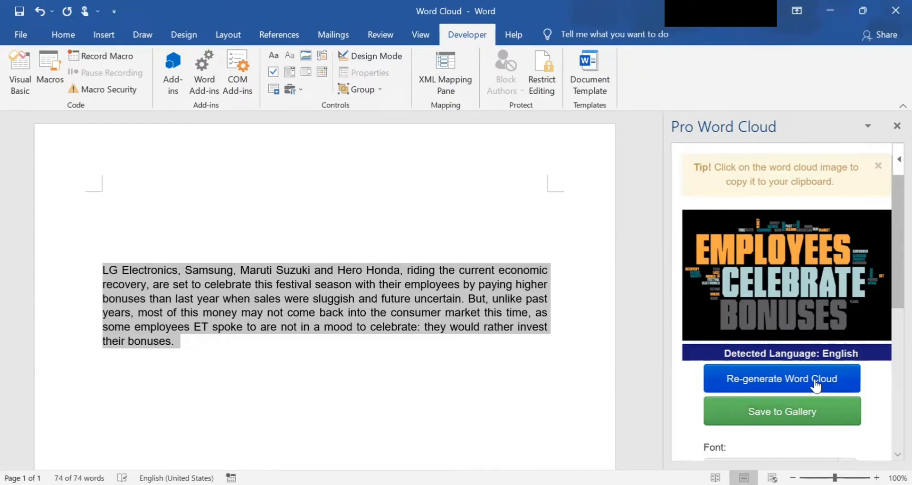
pyautogui.click(782, 378)
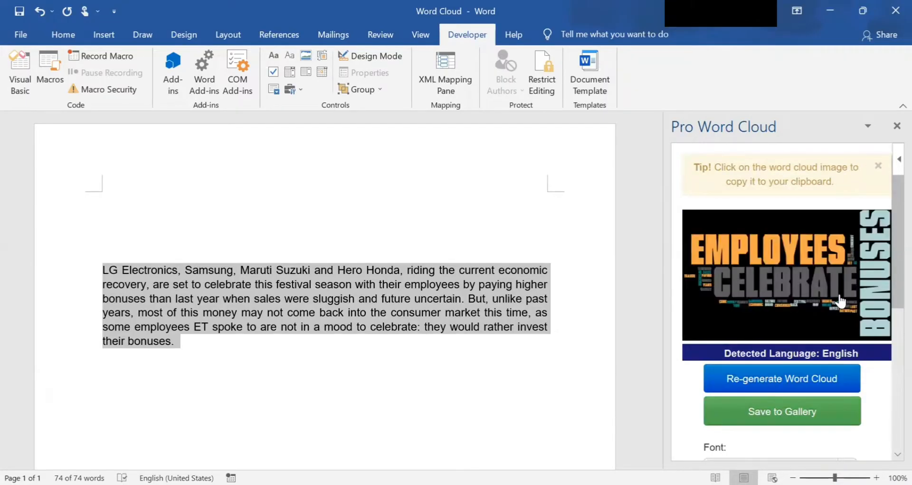
pyautogui.moveTo(843, 300)
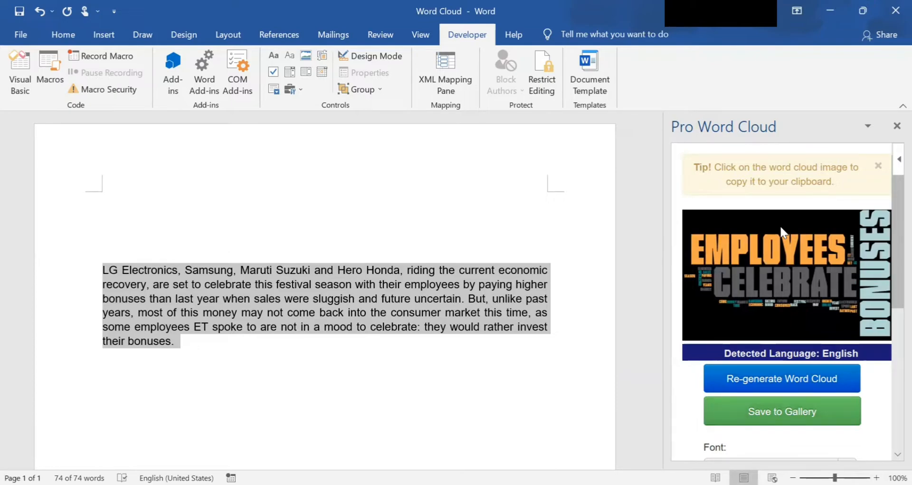
pyautogui.moveTo(711, 218)
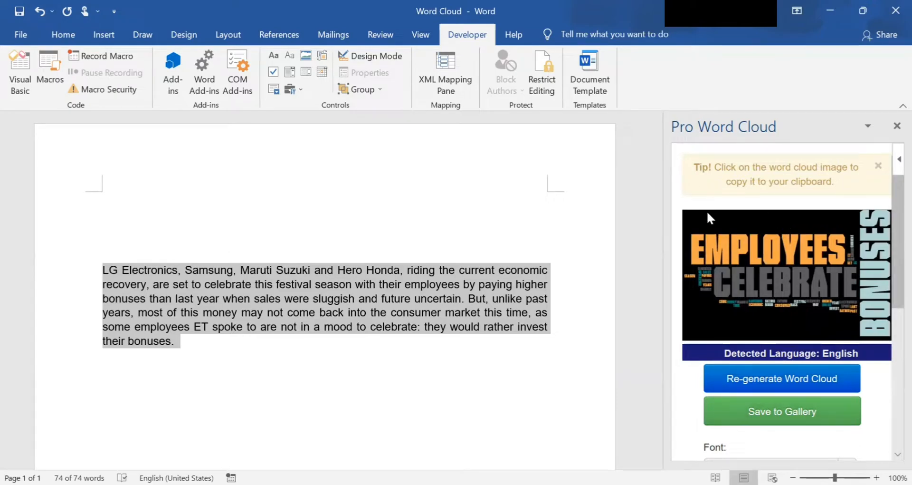
pyautogui.moveTo(687, 208)
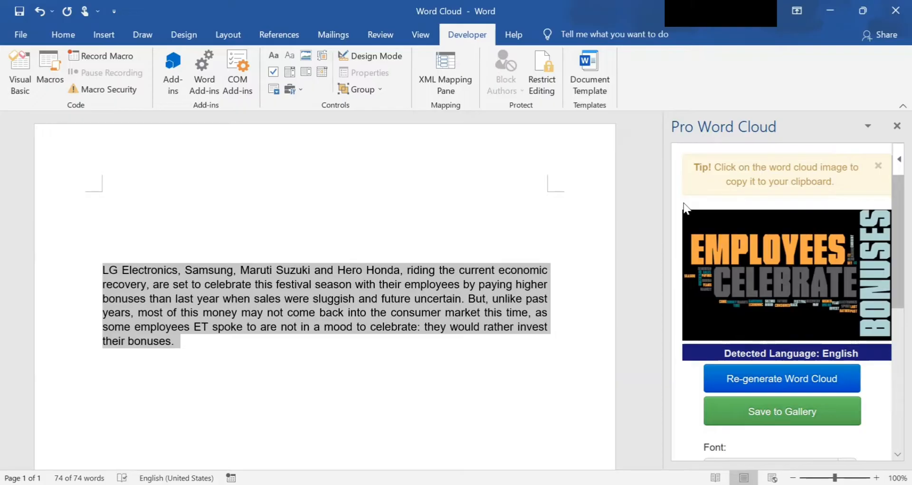
pyautogui.moveTo(684, 202)
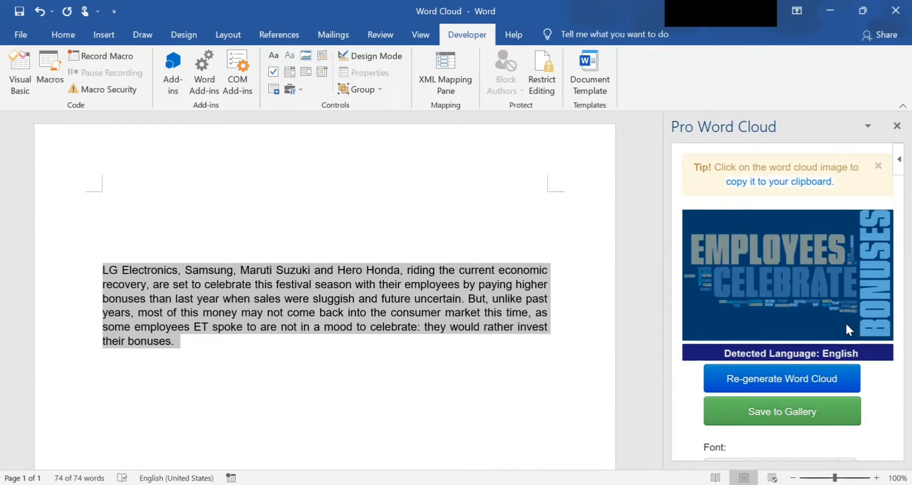
pyautogui.moveTo(506, 358)
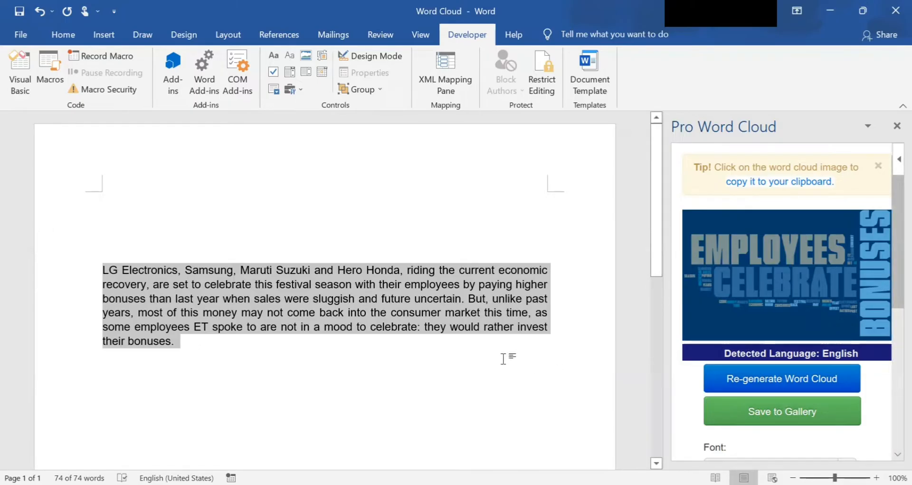
# Step: Place the insertion point on the empty line below the paragraph and paste the image
pyautogui.click(371, 345)
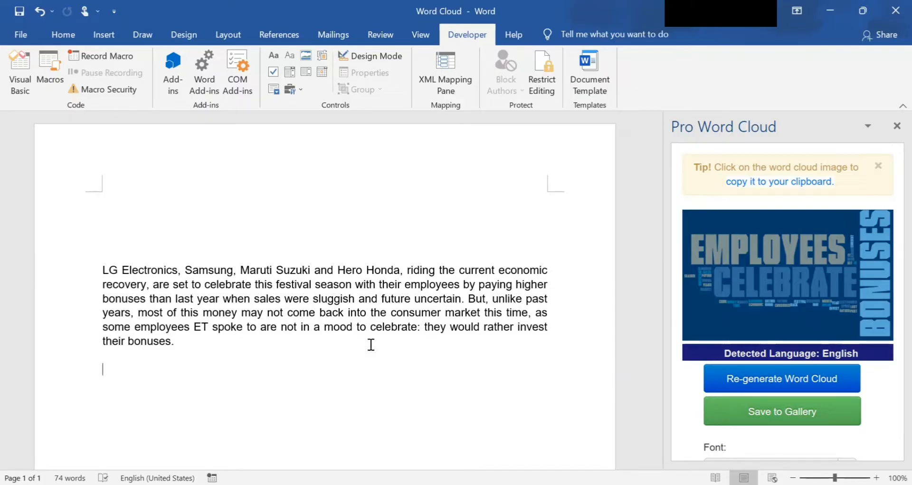
pyautogui.click(780, 378)
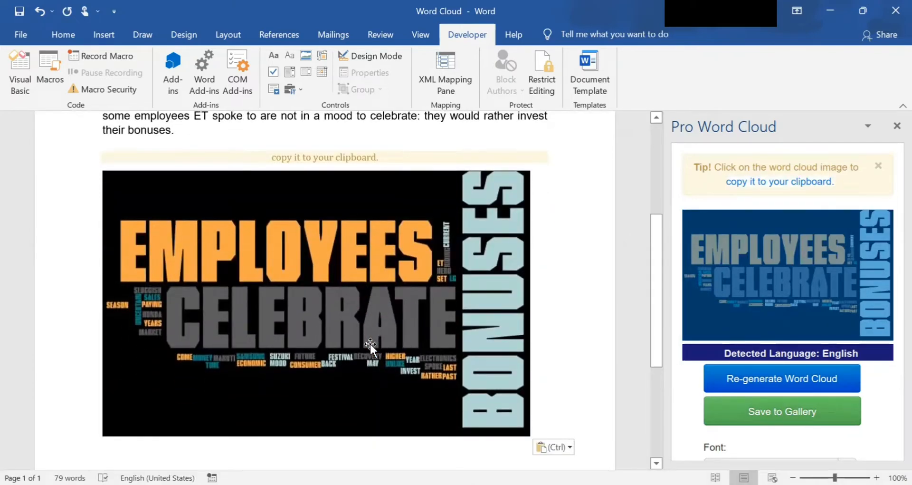
pyautogui.scroll(3)
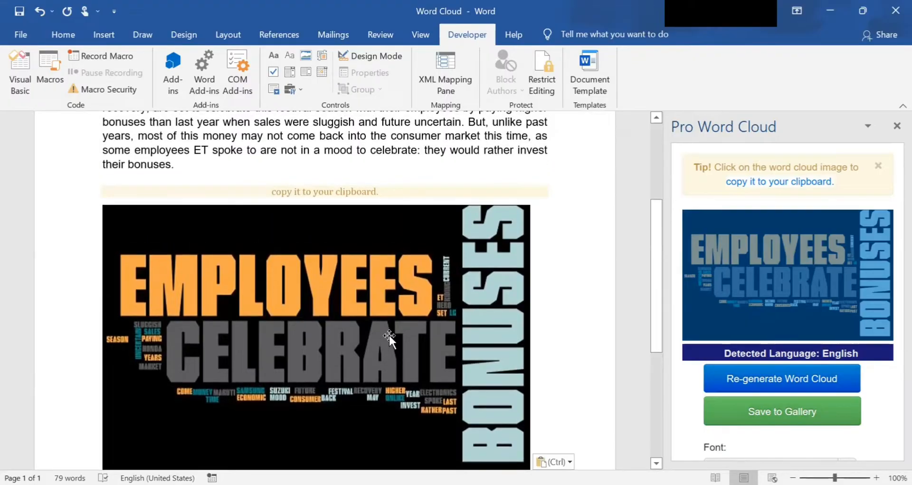
pyautogui.scroll(-3)
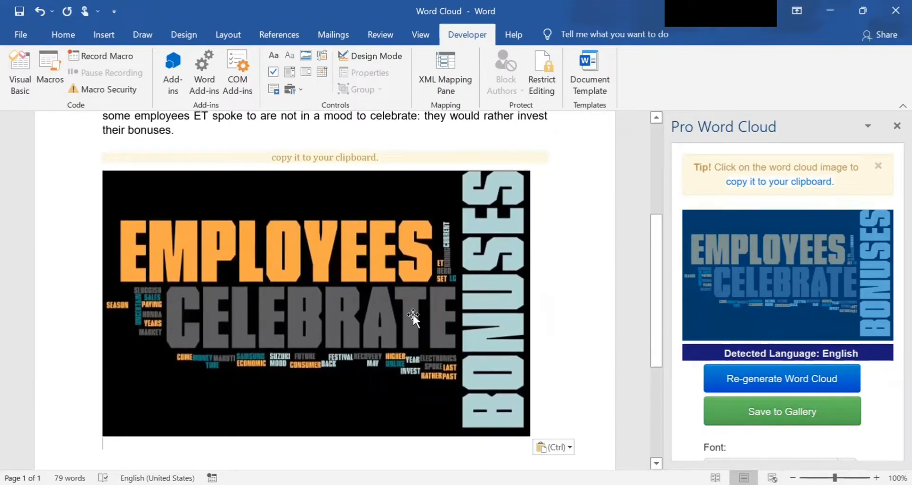
pyautogui.moveTo(408, 317)
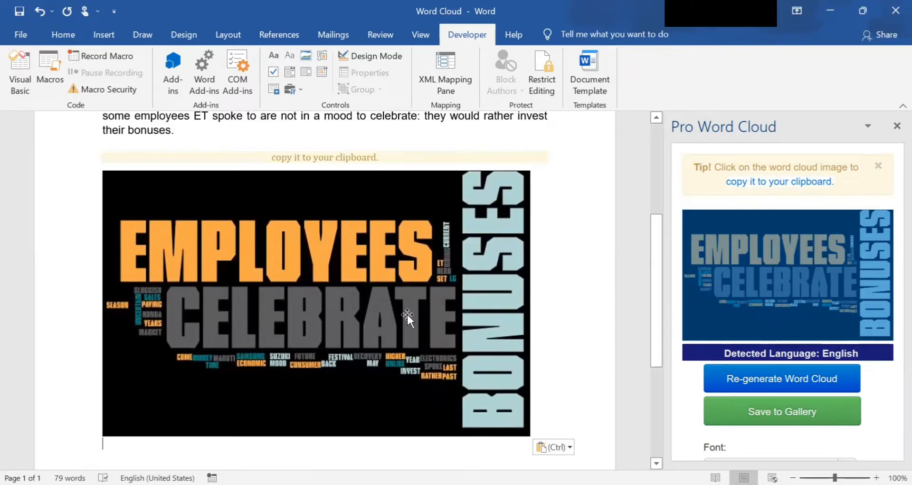
pyautogui.moveTo(283, 308)
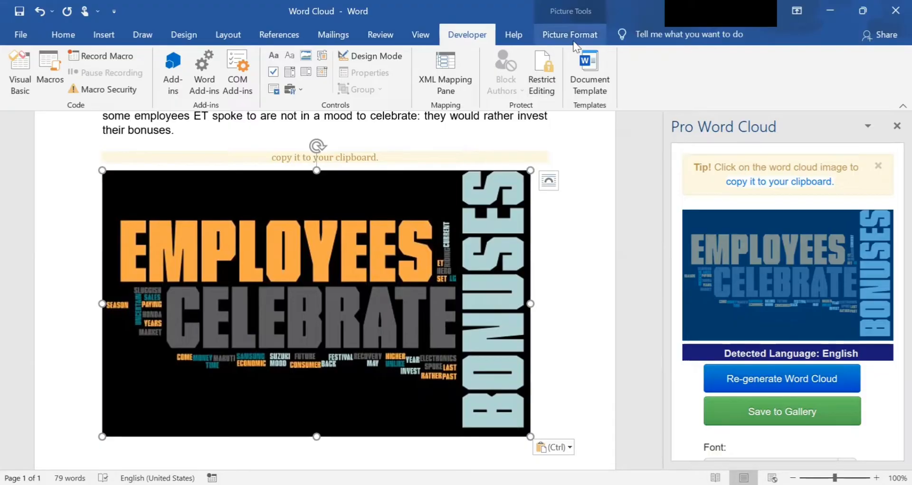
# Step: Try orange and darker orange recolors under Picture Format > Color, then reopen Color for green
pyautogui.click(570, 34)
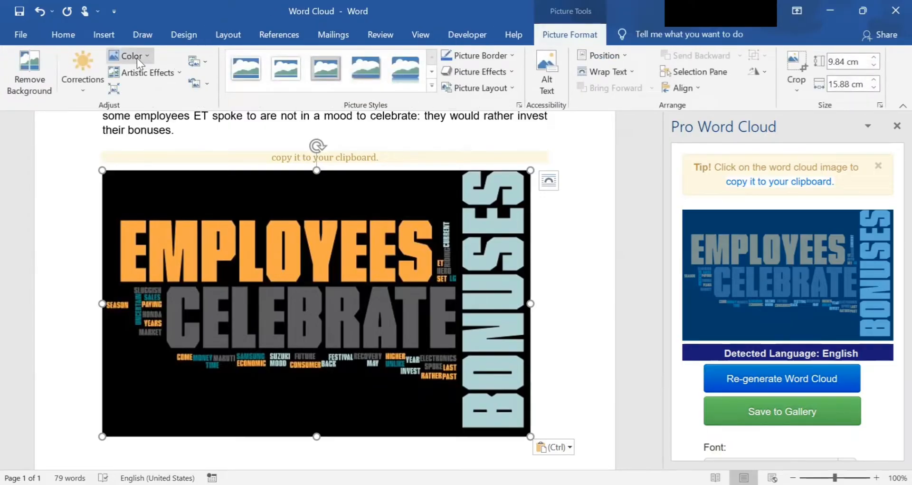
pyautogui.click(129, 56)
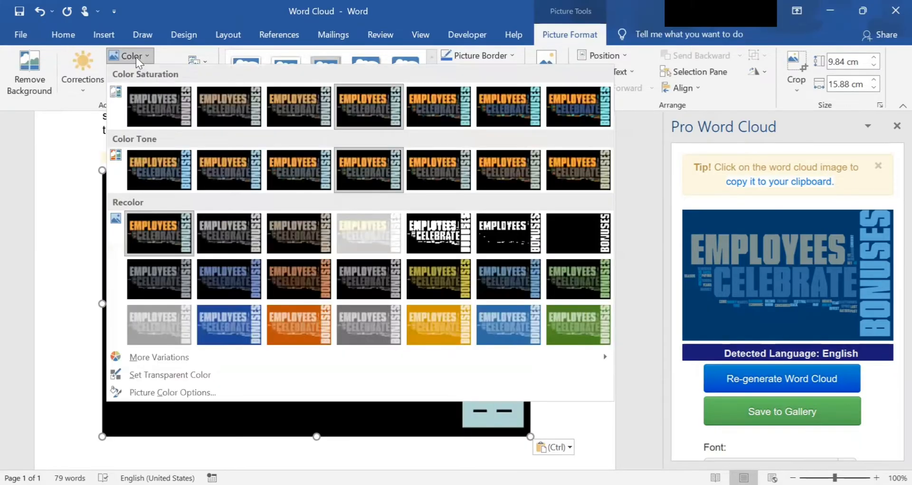
pyautogui.moveTo(508, 279)
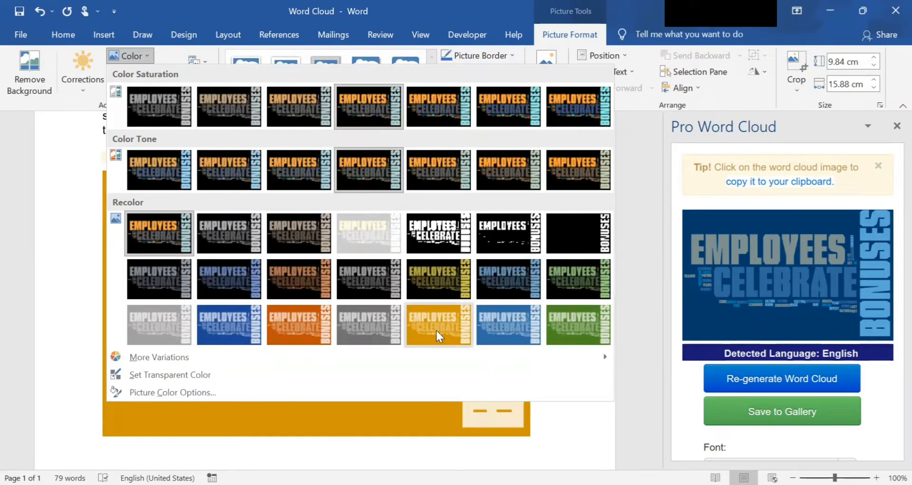
pyautogui.click(438, 324)
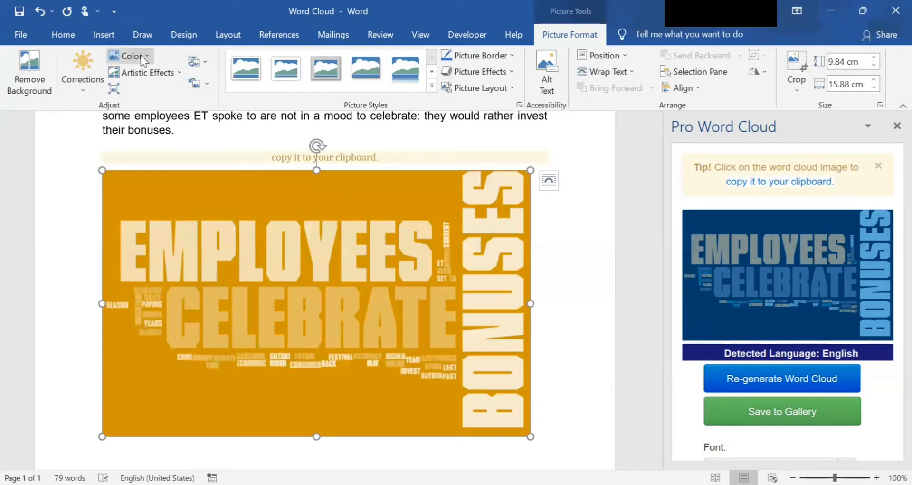
pyautogui.click(130, 56)
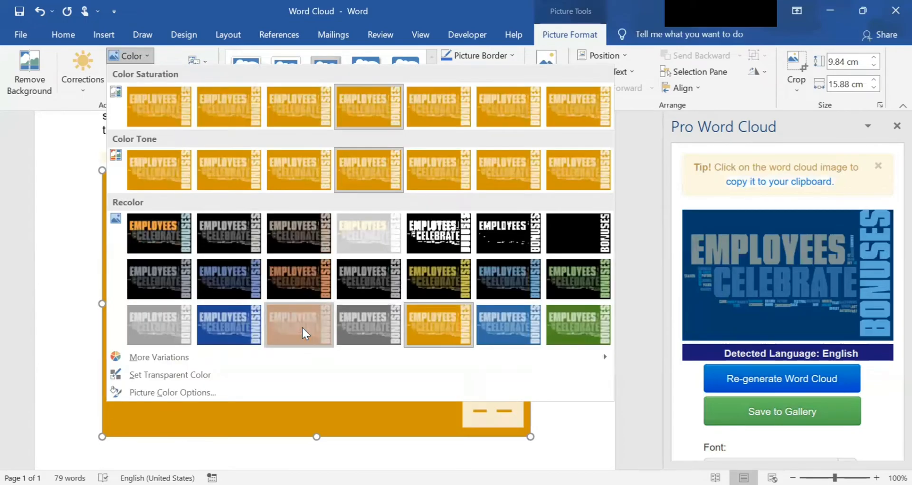
pyautogui.click(299, 324)
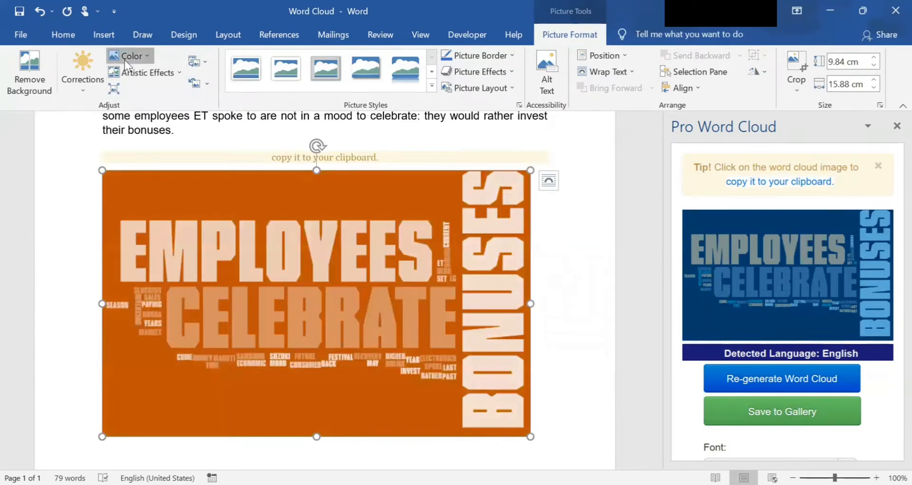
pyautogui.click(131, 56)
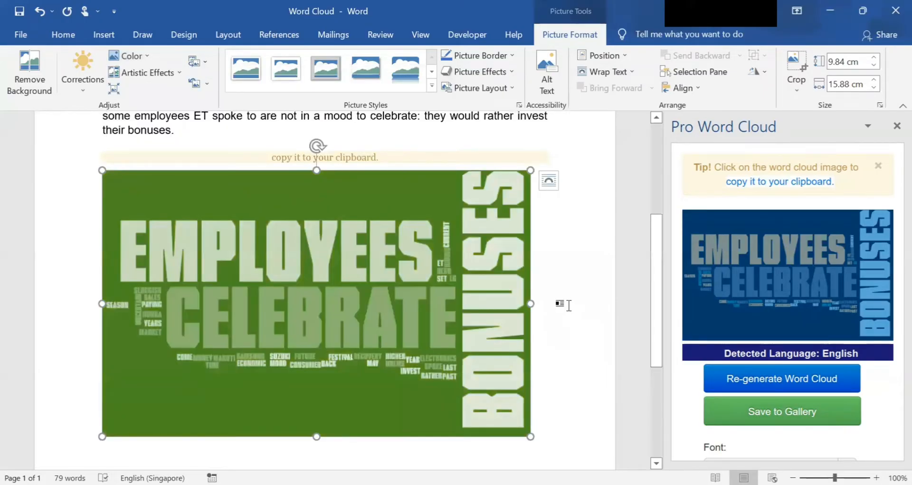
pyautogui.moveTo(319, 224)
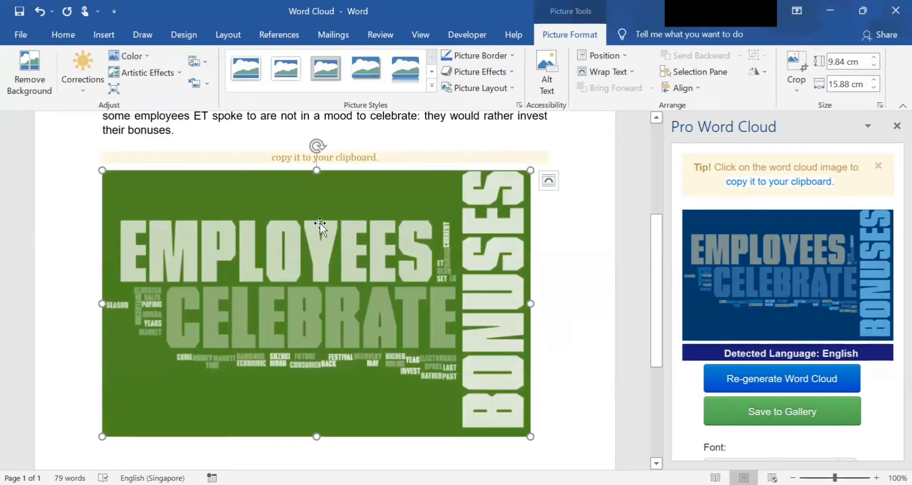
pyautogui.scroll(3)
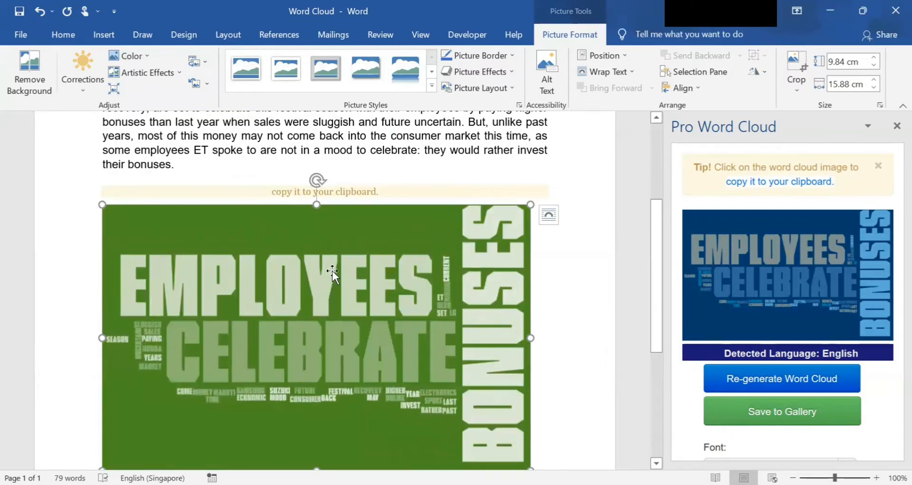
pyautogui.moveTo(314, 300)
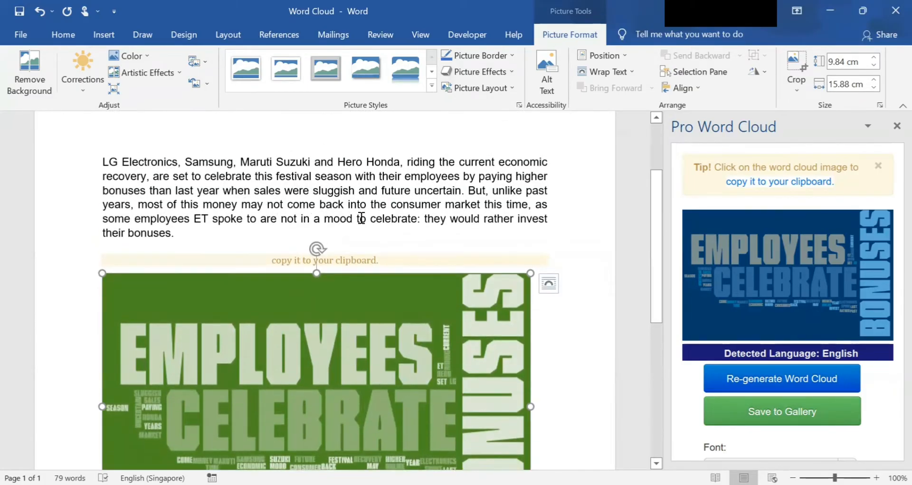
pyautogui.scroll(3)
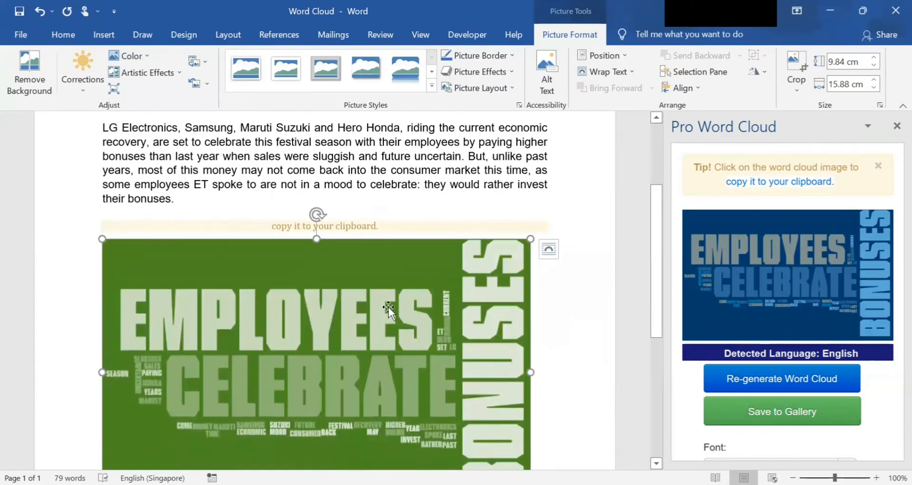
pyautogui.moveTo(394, 357)
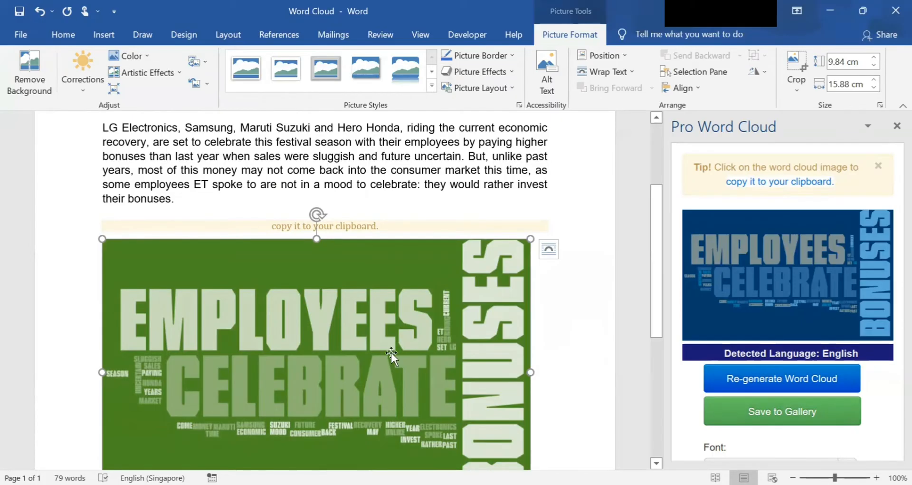
pyautogui.scroll(-3)
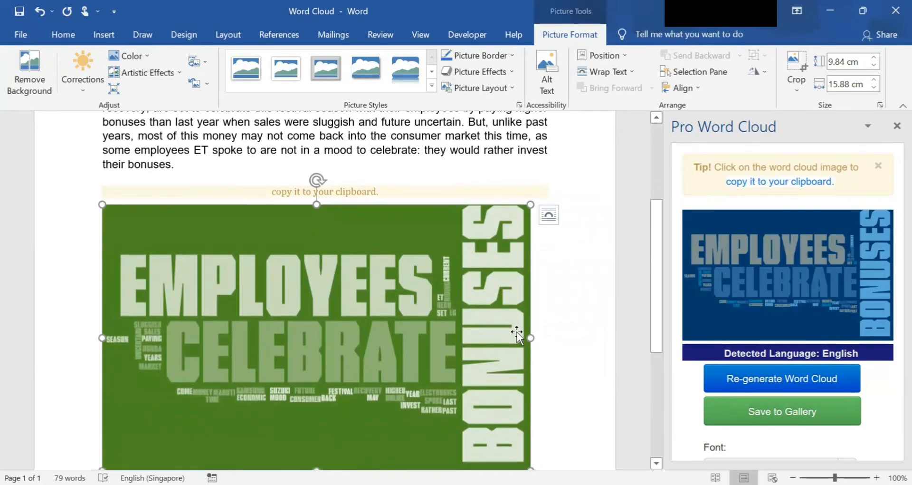
pyautogui.moveTo(468, 378)
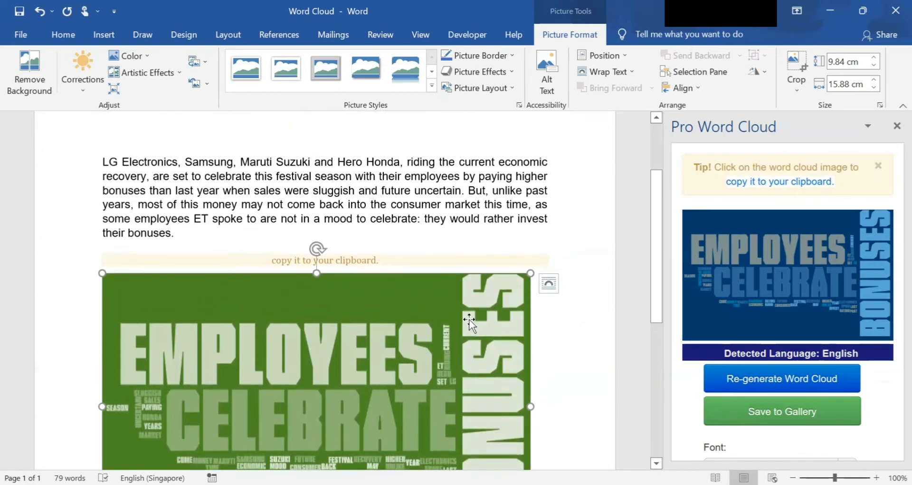
pyautogui.scroll(-3)
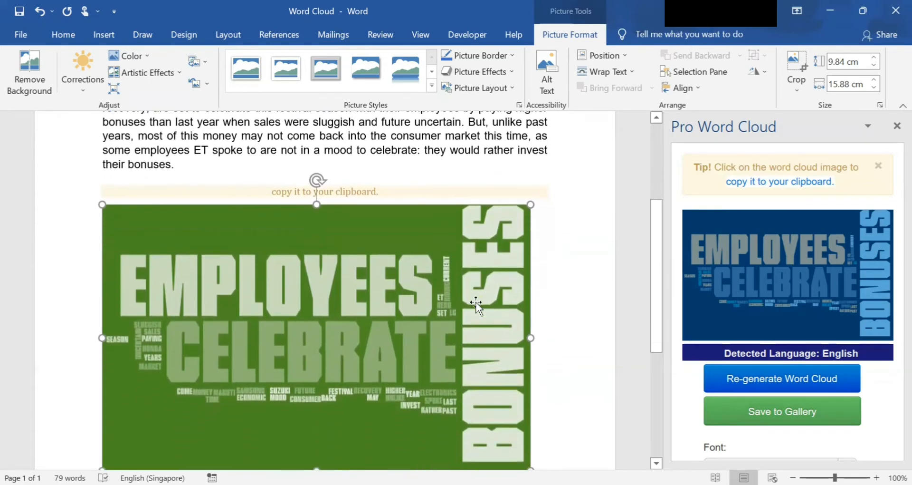